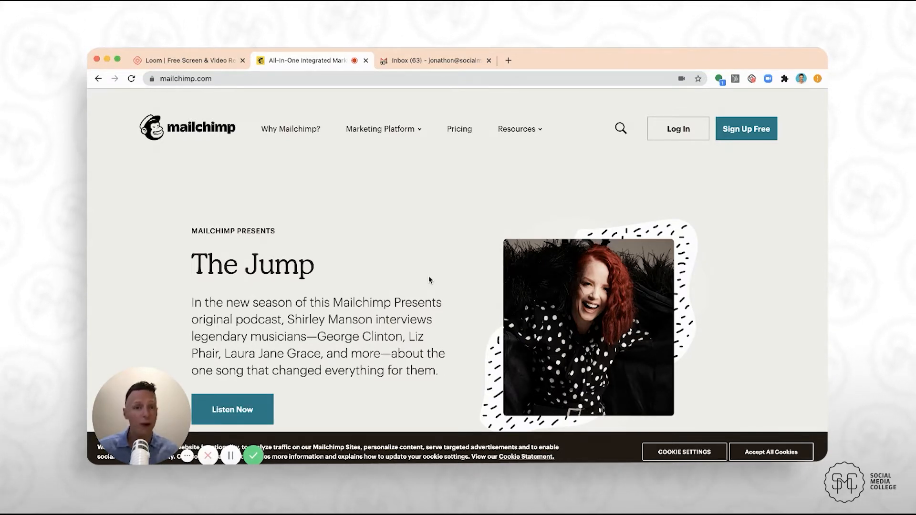
Save and close the Bali villa guide landing page design, returning to the Test Landing Page overview.
click(746, 129)
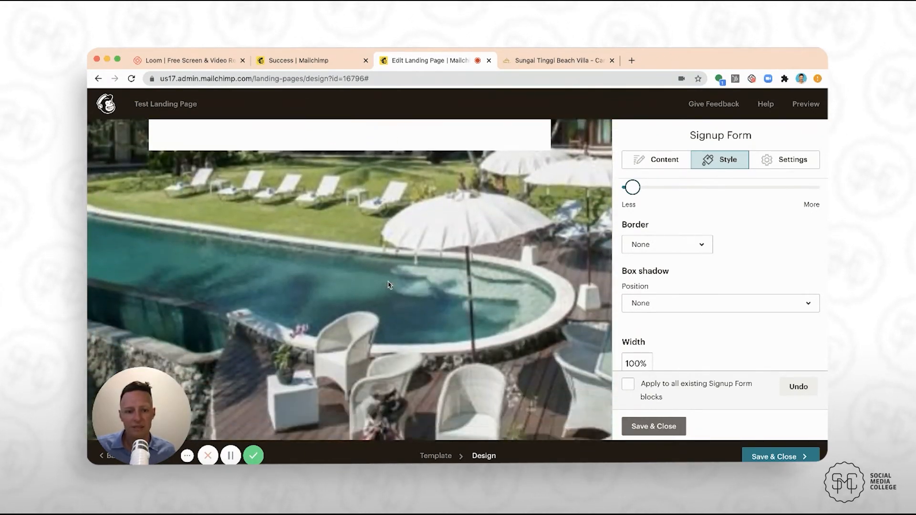
click(349, 273)
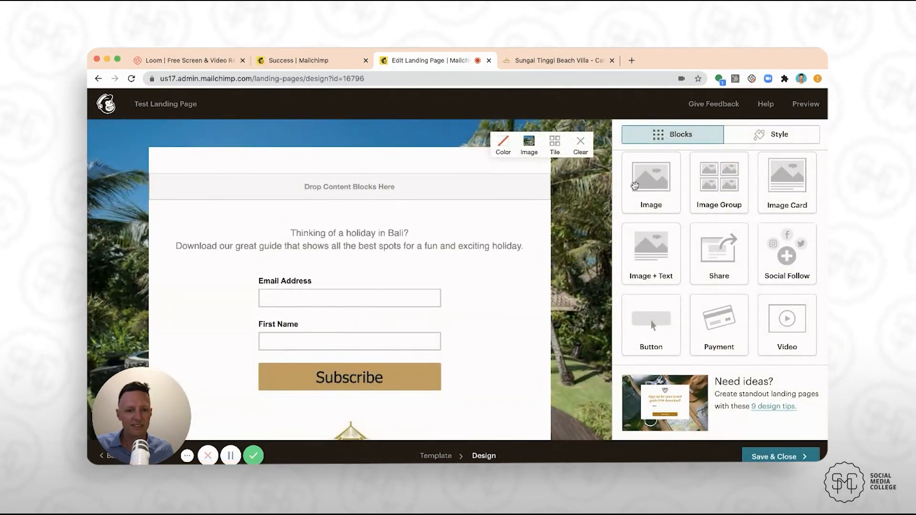
click(778, 456)
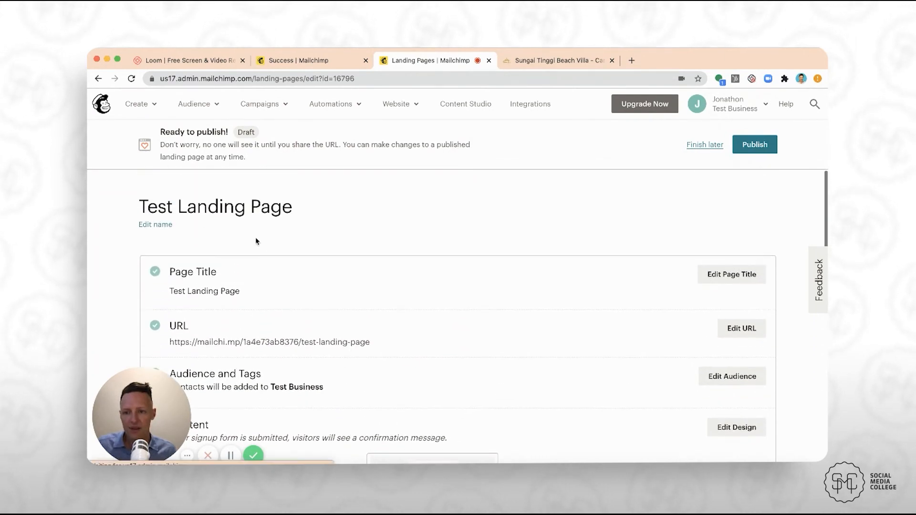